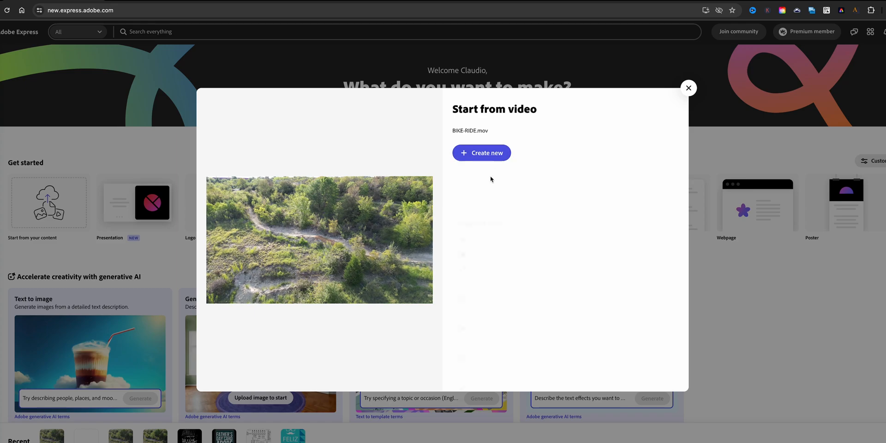
# Create a new video project from the uploaded BIKE-RIDE.mov clip.
pyautogui.click(481, 153)
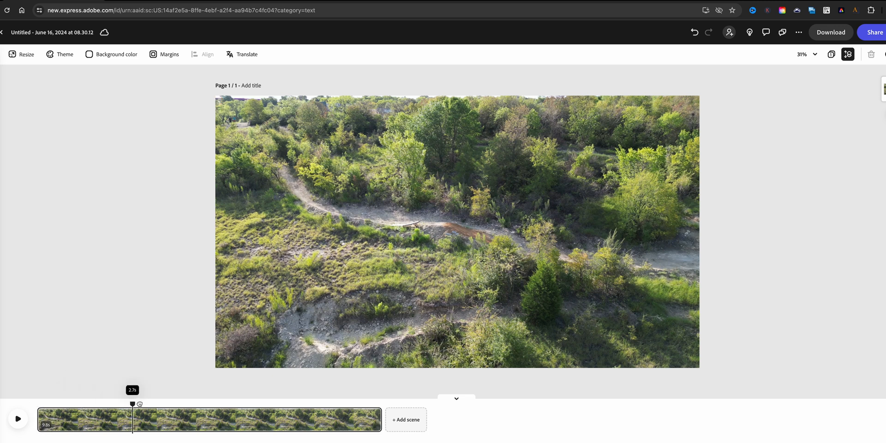
# Scrub to the moment the rider appears on the trail and split the clip there.
pyautogui.moveTo(133, 402); pyautogui.dragTo(234, 402)
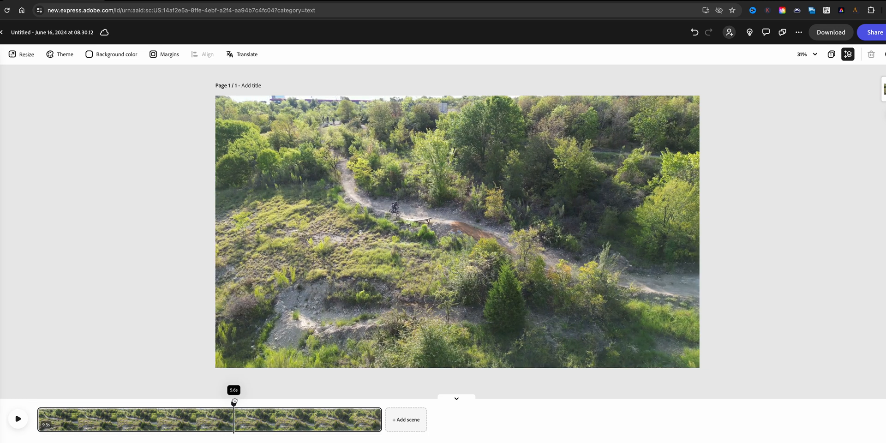
pyautogui.moveTo(234, 401); pyautogui.dragTo(241, 402)
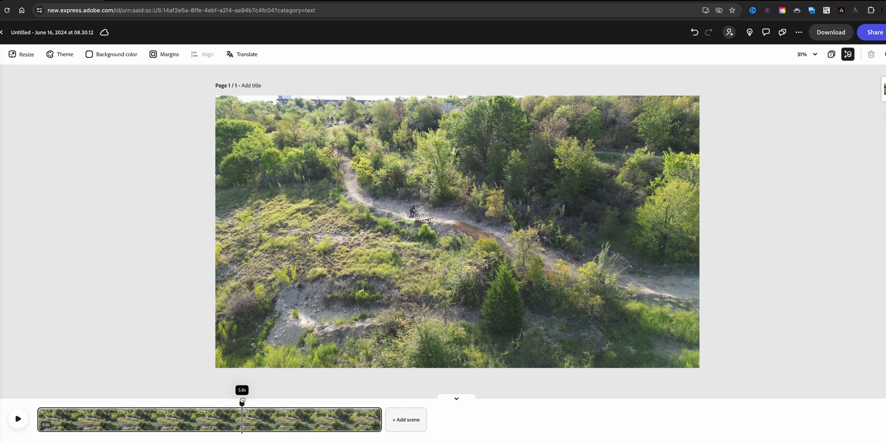
pyautogui.moveTo(242, 402); pyautogui.dragTo(247, 402)
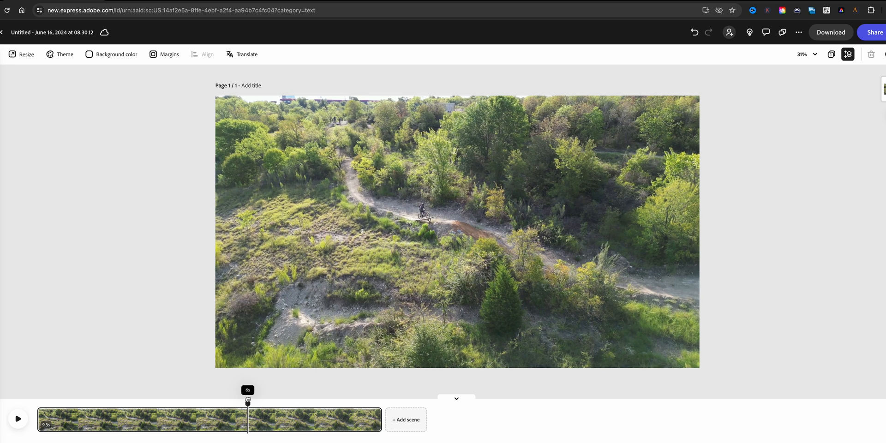
pyautogui.moveTo(247, 400); pyautogui.dragTo(277, 400)
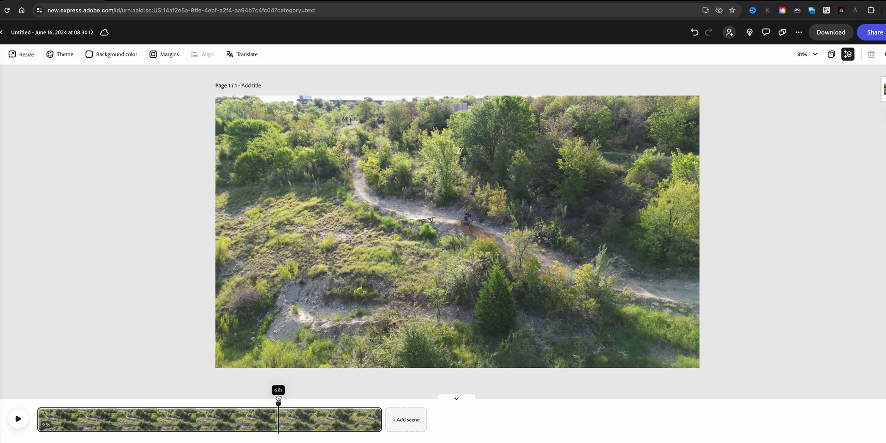
pyautogui.moveTo(277, 399); pyautogui.dragTo(267, 399)
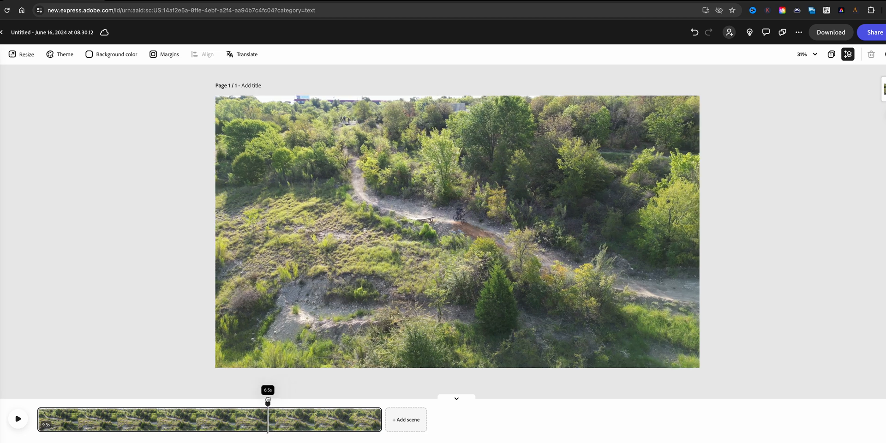
pyautogui.moveTo(268, 400); pyautogui.dragTo(251, 400)
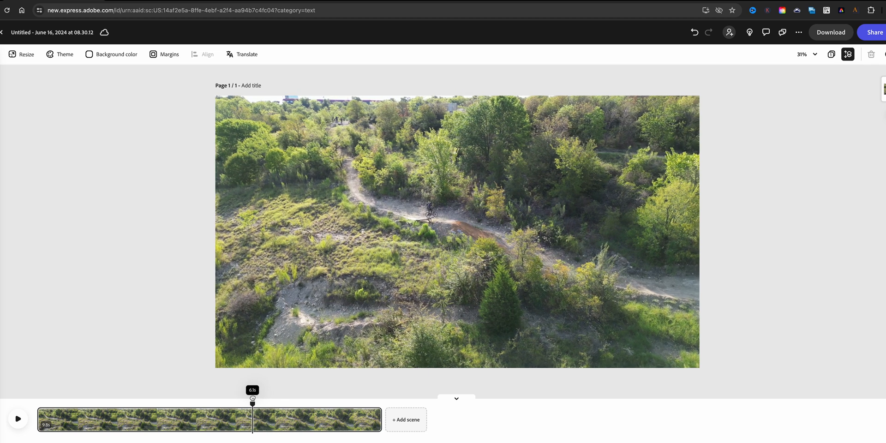
pyautogui.moveTo(252, 397); pyautogui.dragTo(241, 397)
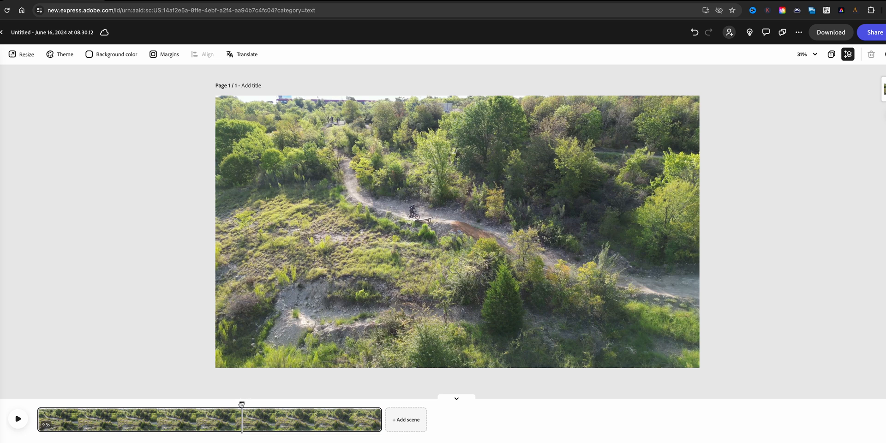
pyautogui.moveTo(241, 404); pyautogui.dragTo(243, 403)
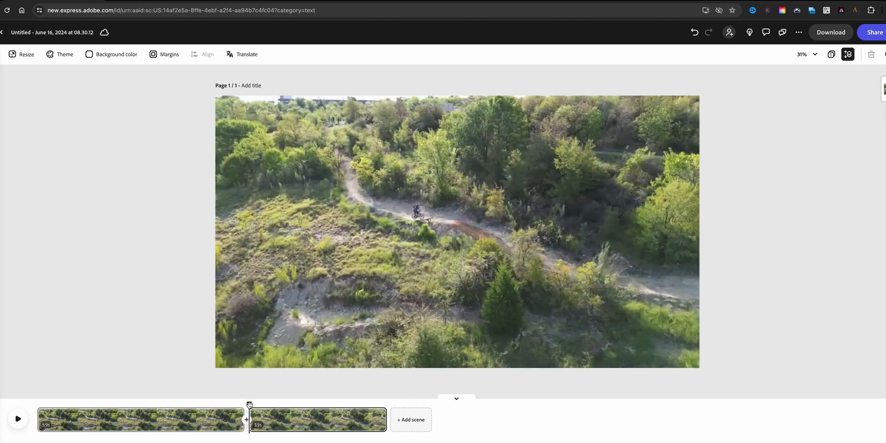
# Split again slightly further on to form a short middle scene, then play back.
pyautogui.moveTo(248, 405); pyautogui.dragTo(263, 405)
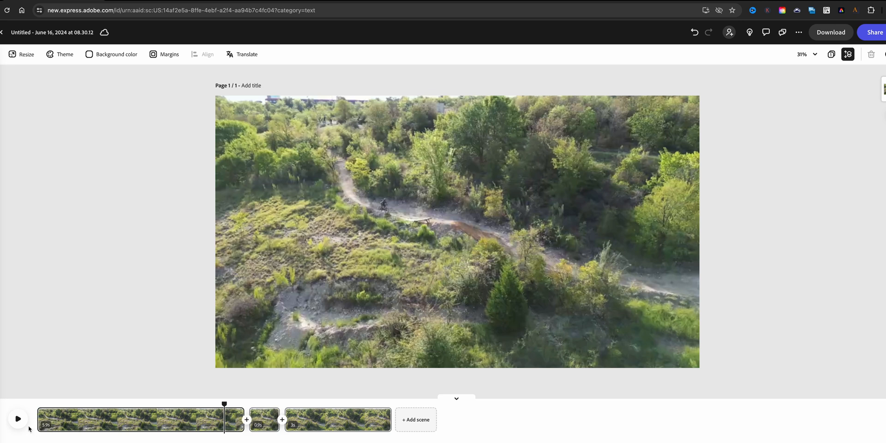
pyautogui.click(18, 419)
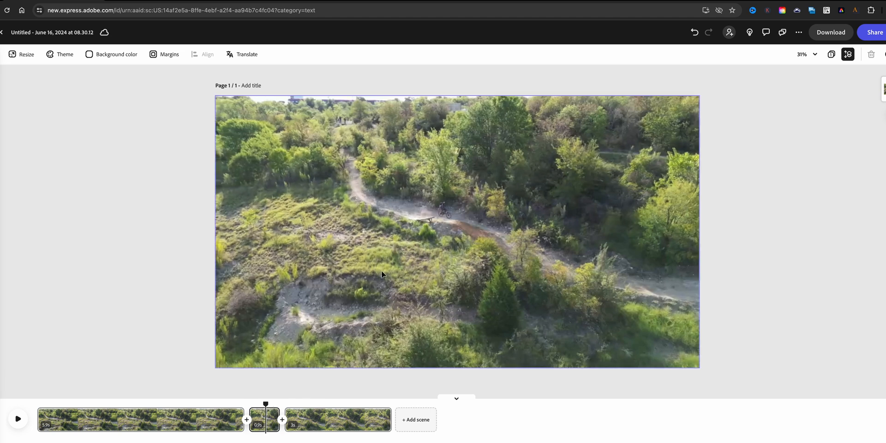
# Select the middle scene and drag its Speed slider down to 25%.
pyautogui.click(456, 232)
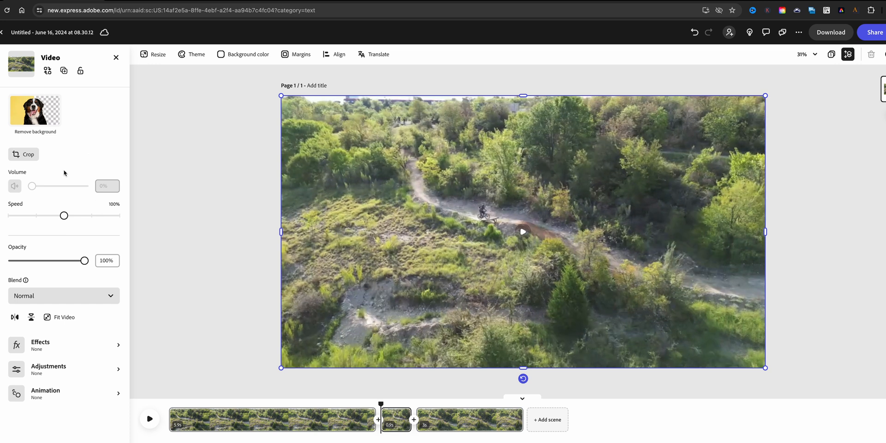
pyautogui.moveTo(182, 237)
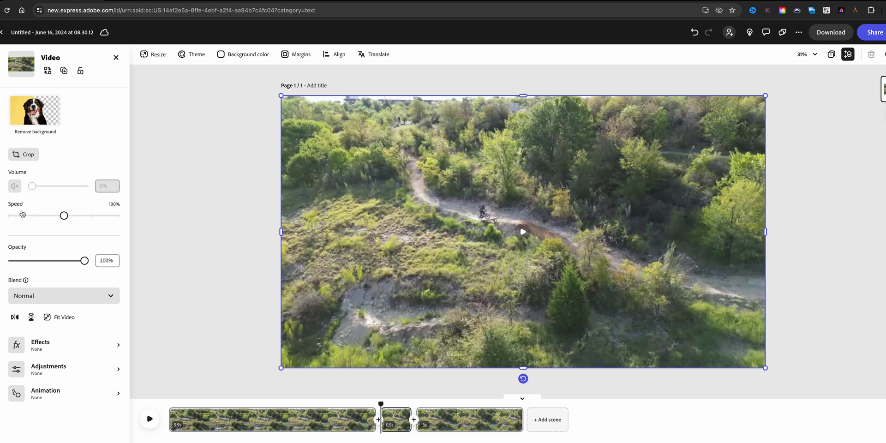
pyautogui.moveTo(116, 218)
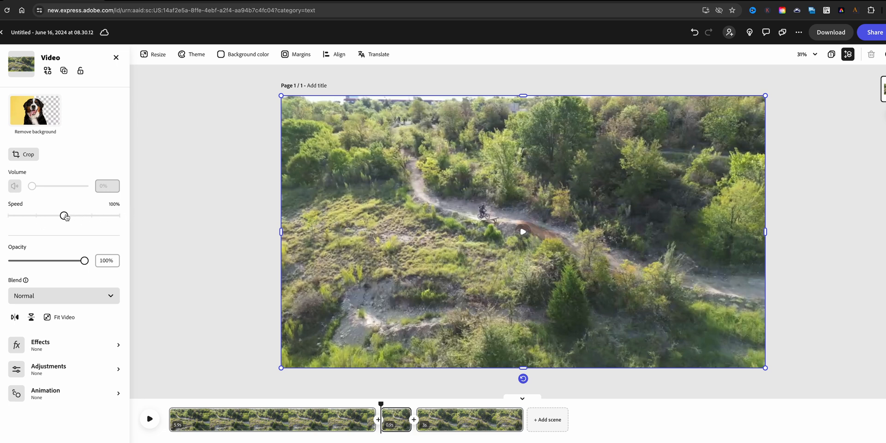
pyautogui.moveTo(64, 215); pyautogui.dragTo(38, 215)
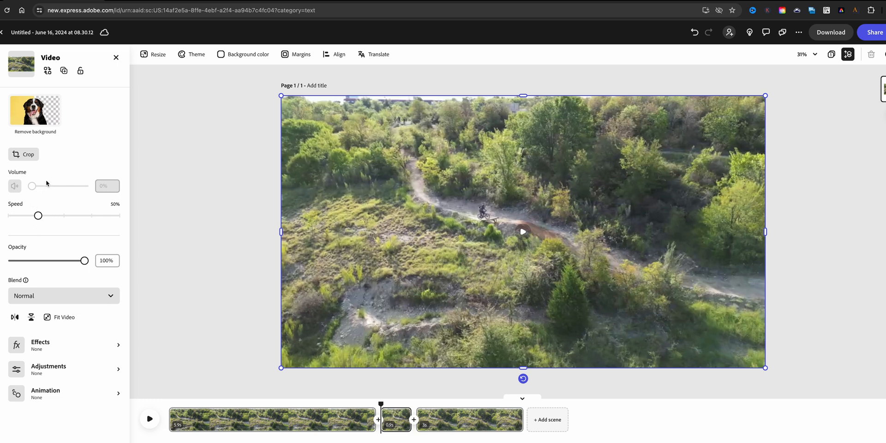
pyautogui.moveTo(38, 216)
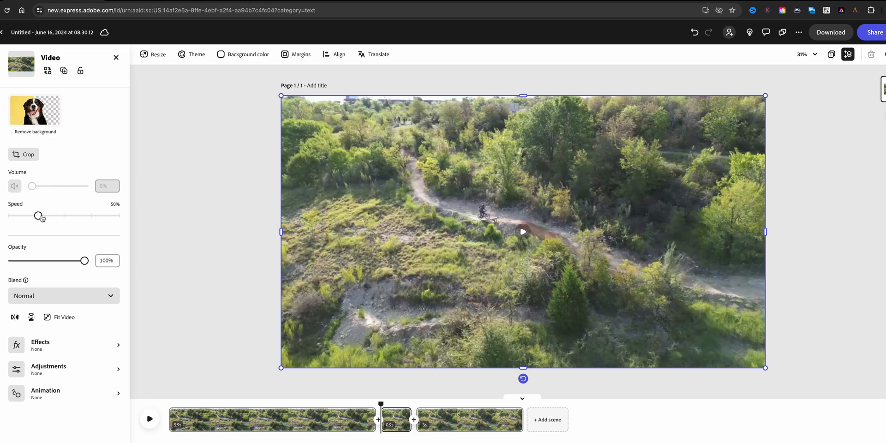
pyautogui.moveTo(38, 216); pyautogui.dragTo(12, 215)
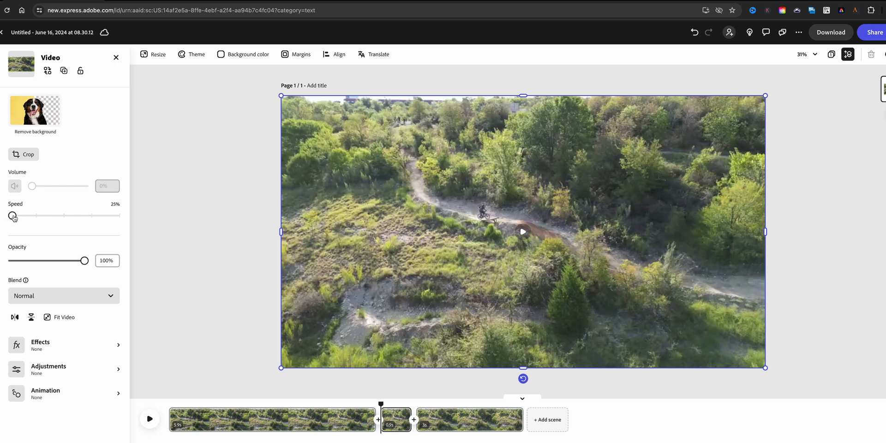
pyautogui.moveTo(40, 218)
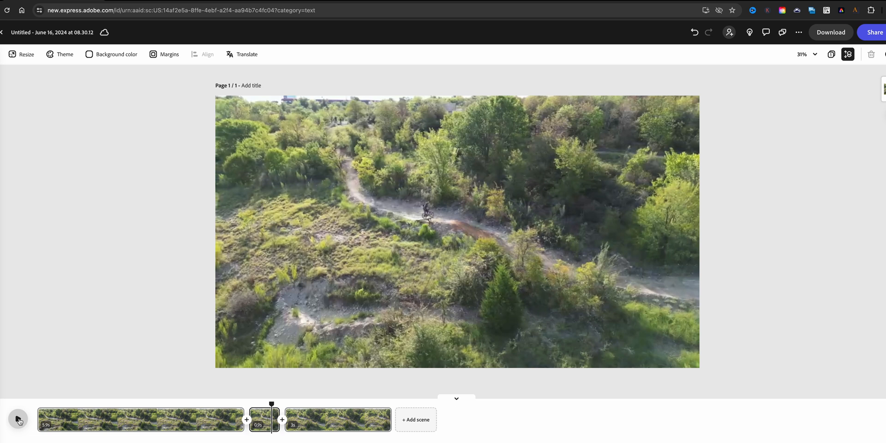
pyautogui.click(18, 419)
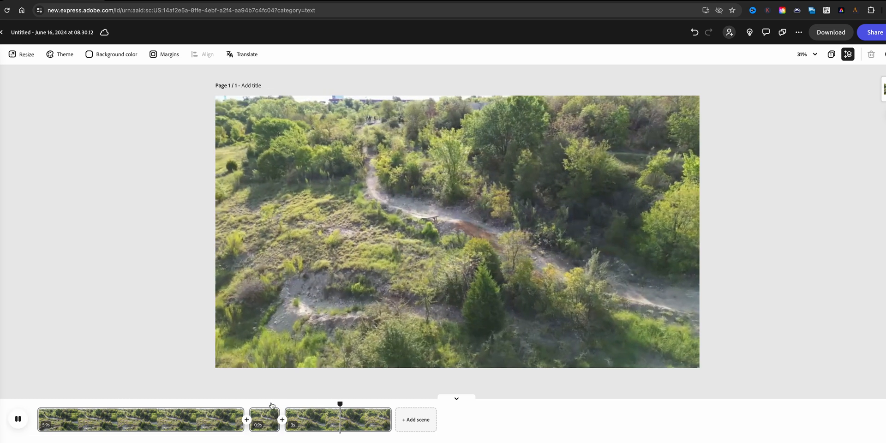
pyautogui.click(18, 418)
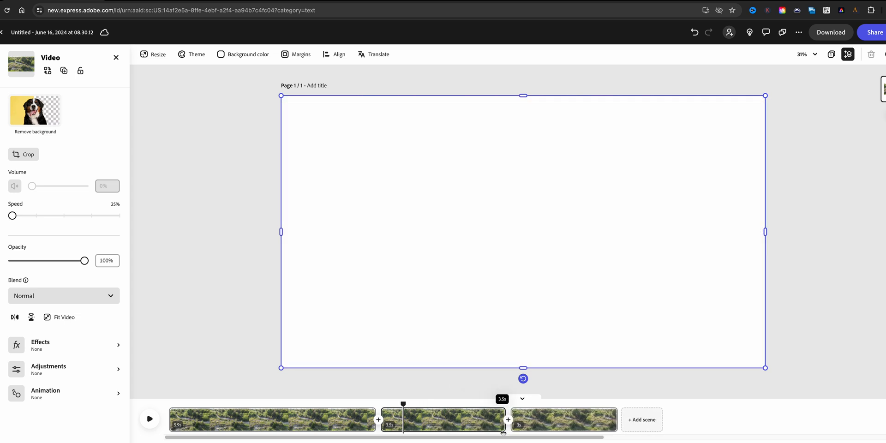
# Drag the middle scene's right edge to about 3.5 seconds and scrub through its end.
pyautogui.moveTo(502, 432); pyautogui.dragTo(515, 433)
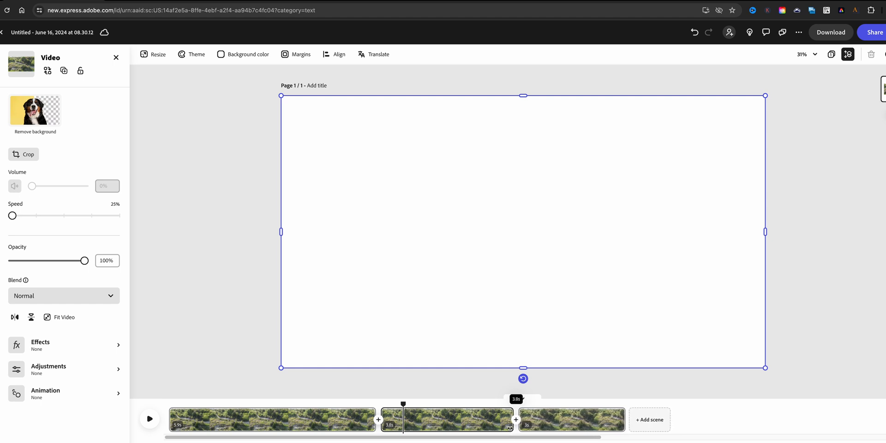
pyautogui.moveTo(513, 419); pyautogui.dragTo(505, 420)
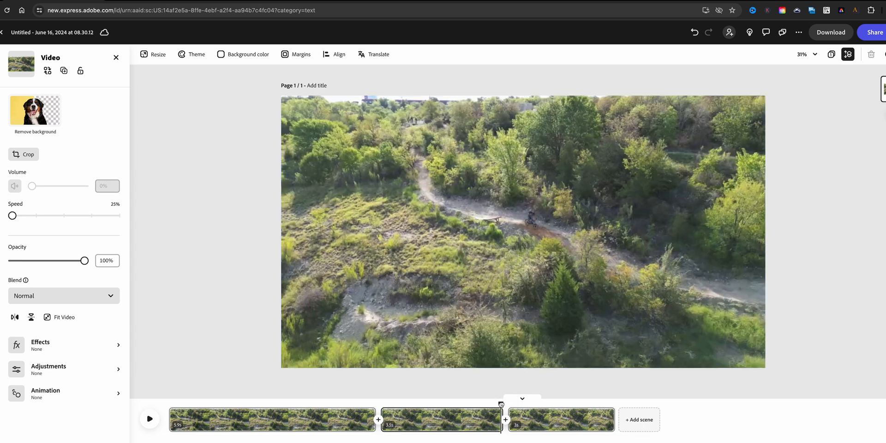
pyautogui.moveTo(500, 403); pyautogui.dragTo(490, 403)
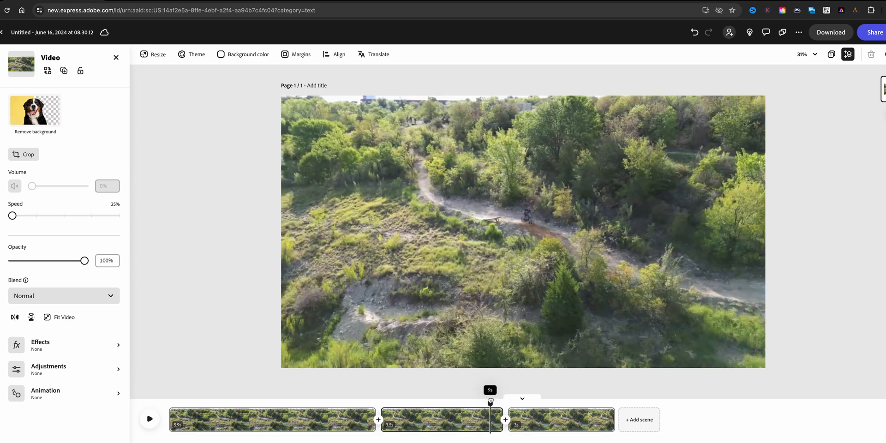
pyautogui.moveTo(489, 402); pyautogui.dragTo(486, 402)
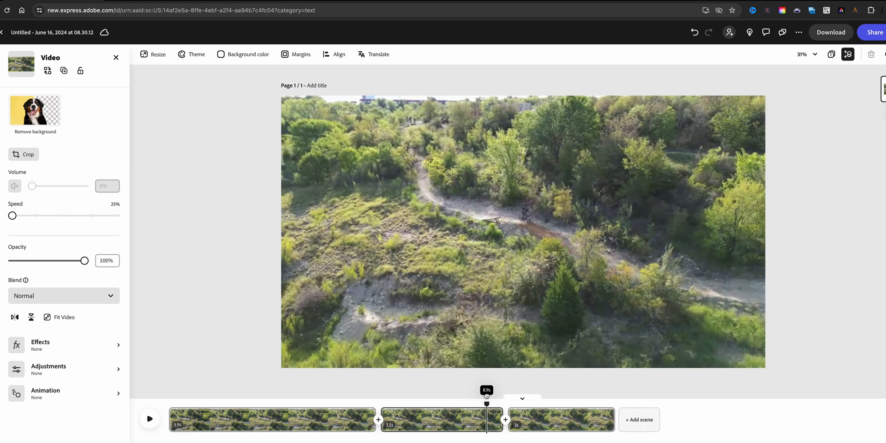
pyautogui.moveTo(486, 396); pyautogui.dragTo(507, 402)
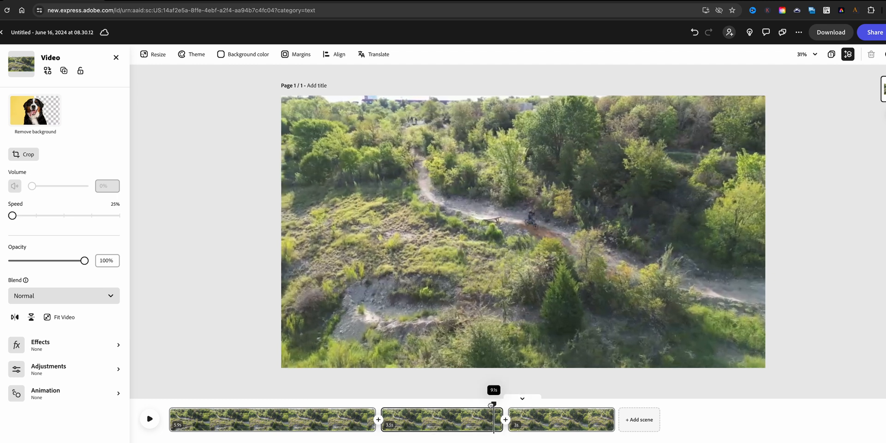
# Scrub back into the first scene and confirm it stays at 100% speed.
pyautogui.moveTo(493, 405); pyautogui.dragTo(358, 404)
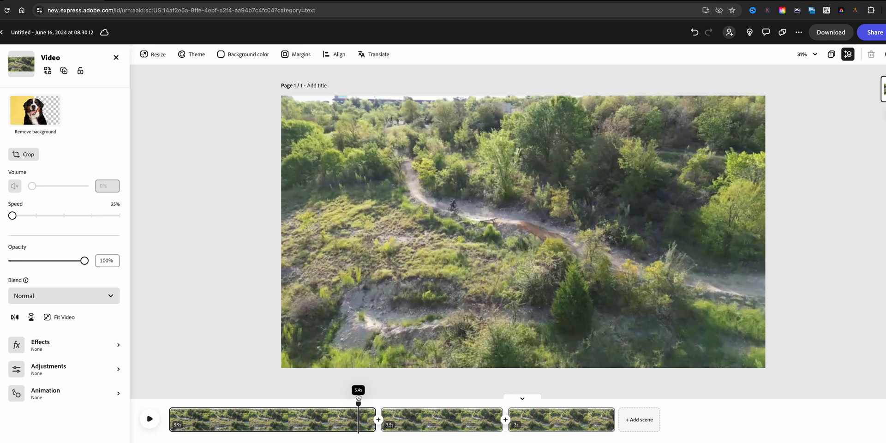
pyautogui.click(116, 57)
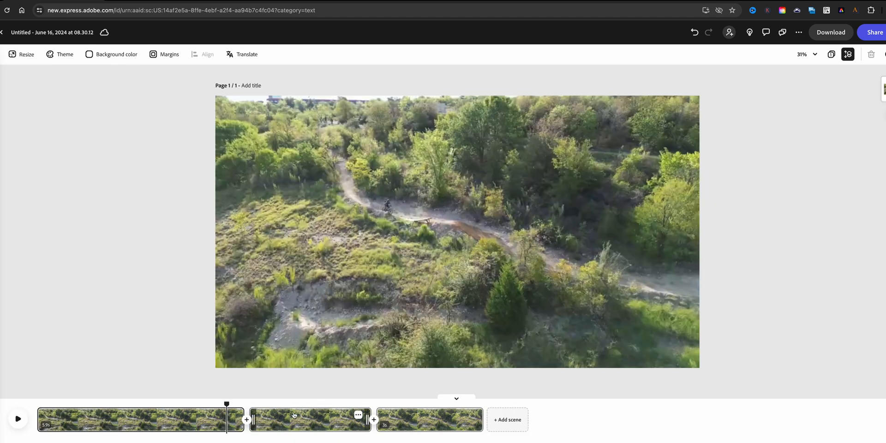
pyautogui.click(310, 420)
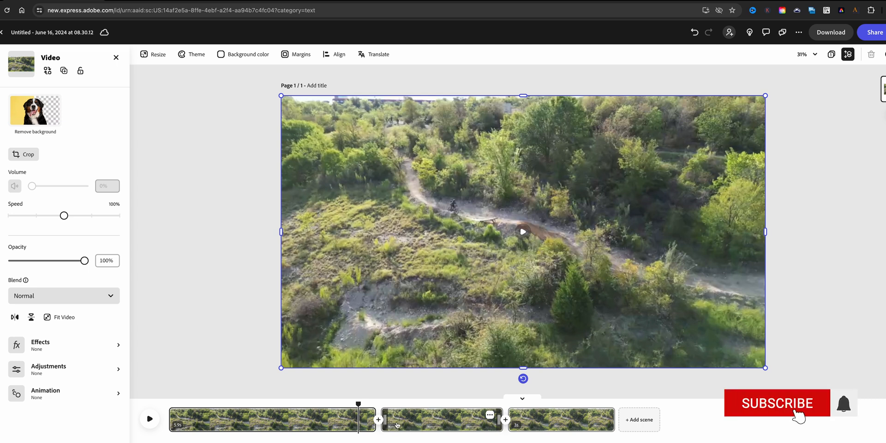
pyautogui.click(776, 403)
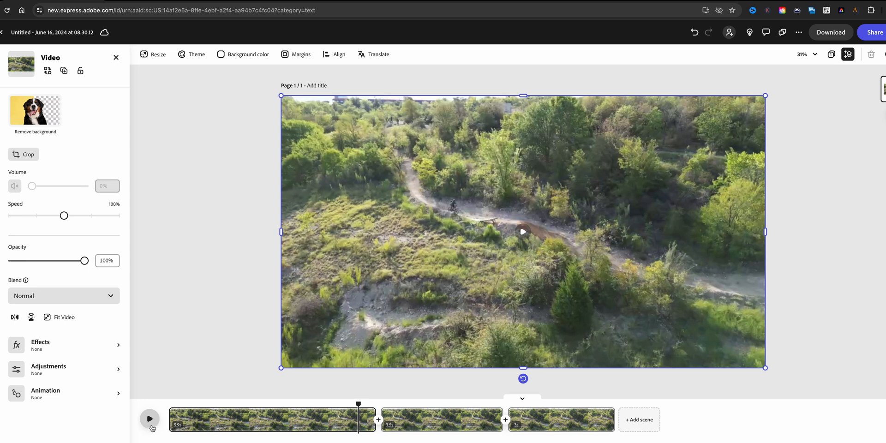
pyautogui.click(149, 419)
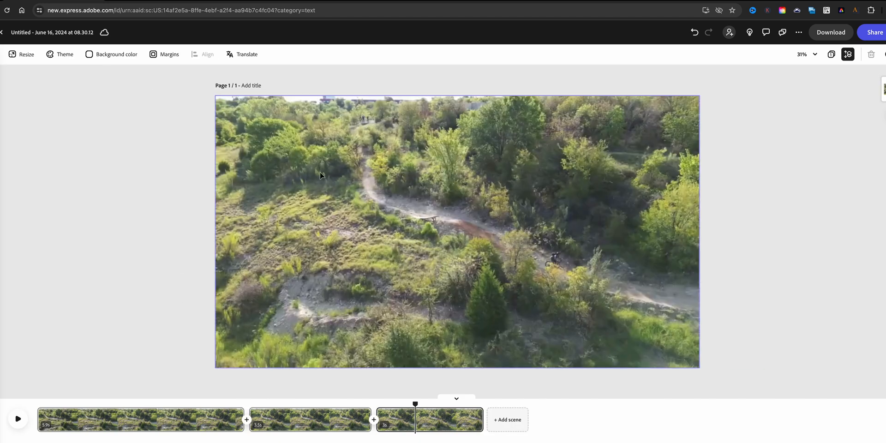
pyautogui.moveTo(830, 32)
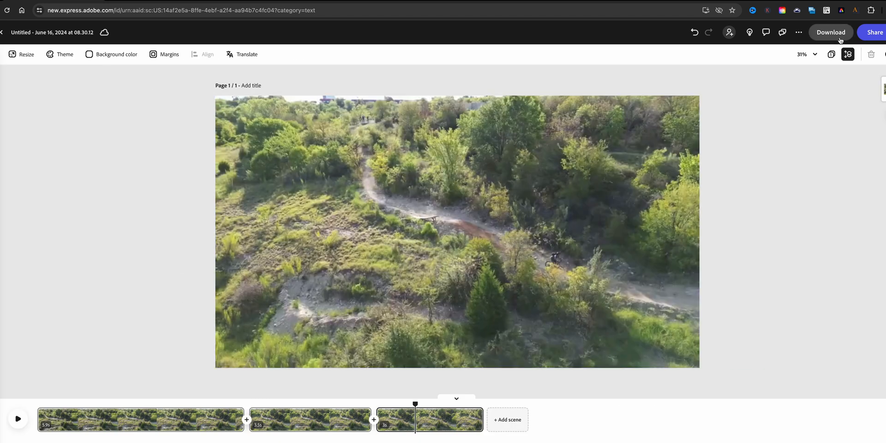
# Download the video as an MP4 at 4K (Original size).
pyautogui.click(830, 32)
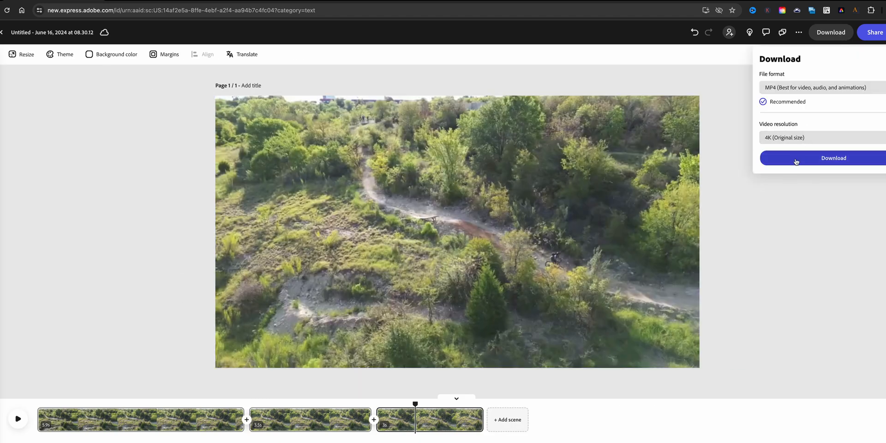
pyautogui.click(833, 158)
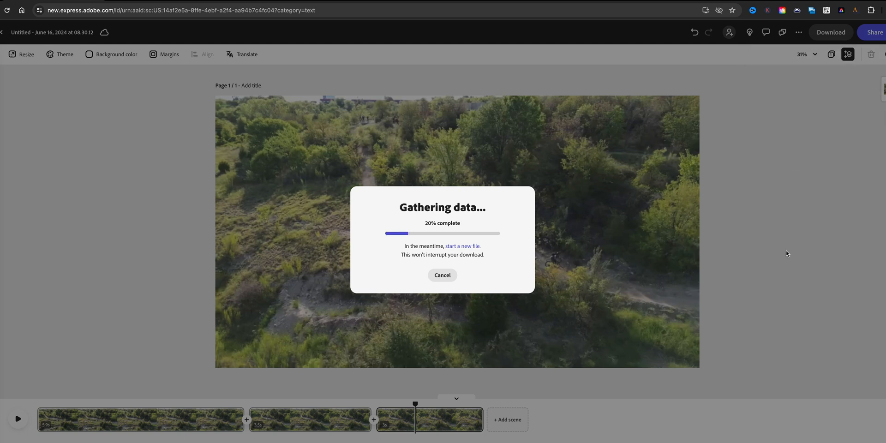